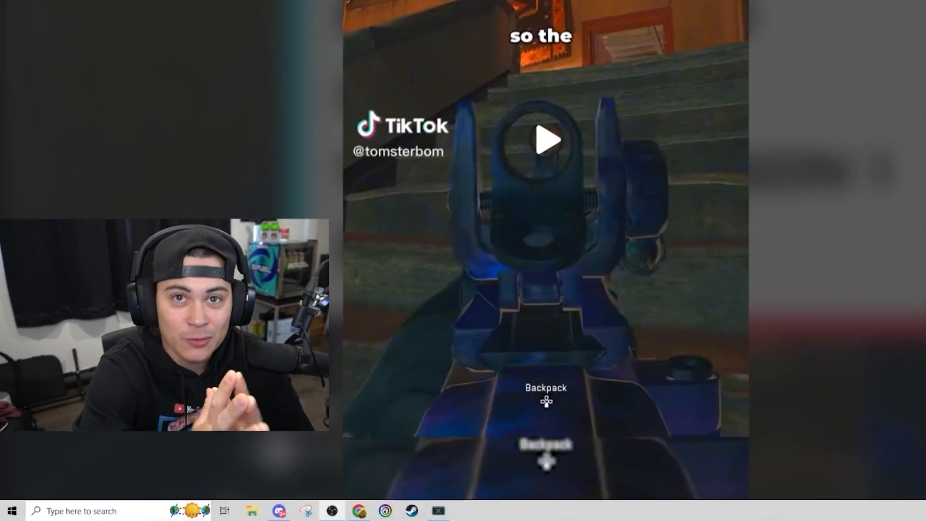
# Play the paused tomsterbom Warzone 2 clip and let the feed run through cam.smh's video
pyautogui.click(546, 140)
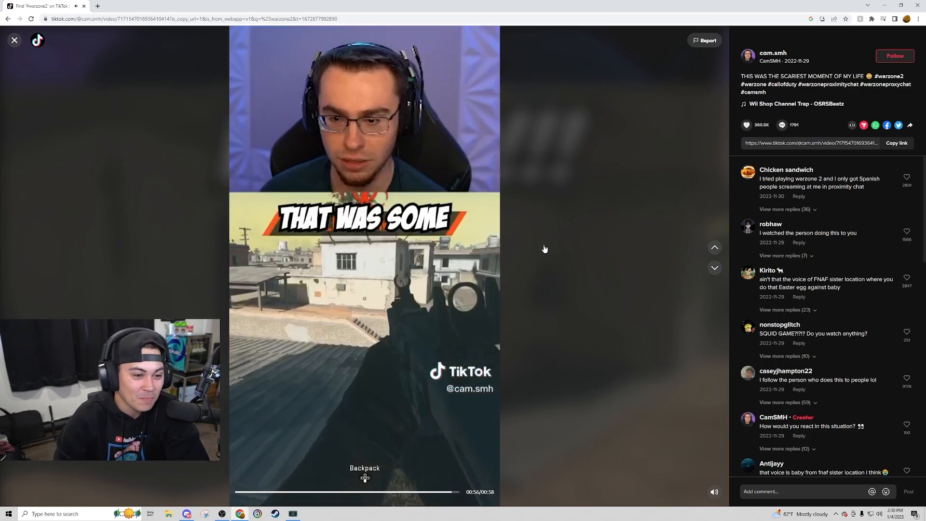
# Skip past phreegaming's drill charge clip to adanyuhyt's proximity chat video
pyautogui.click(713, 267)
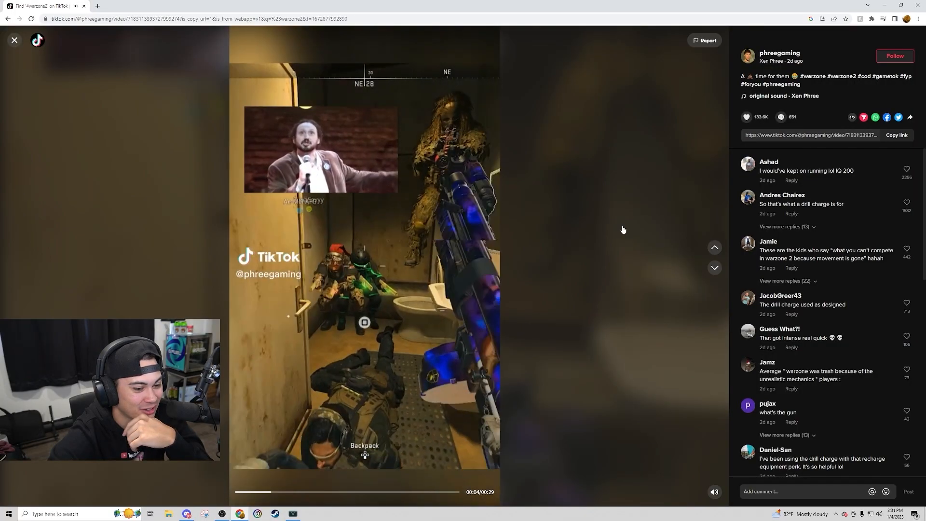
pyautogui.moveTo(616, 227)
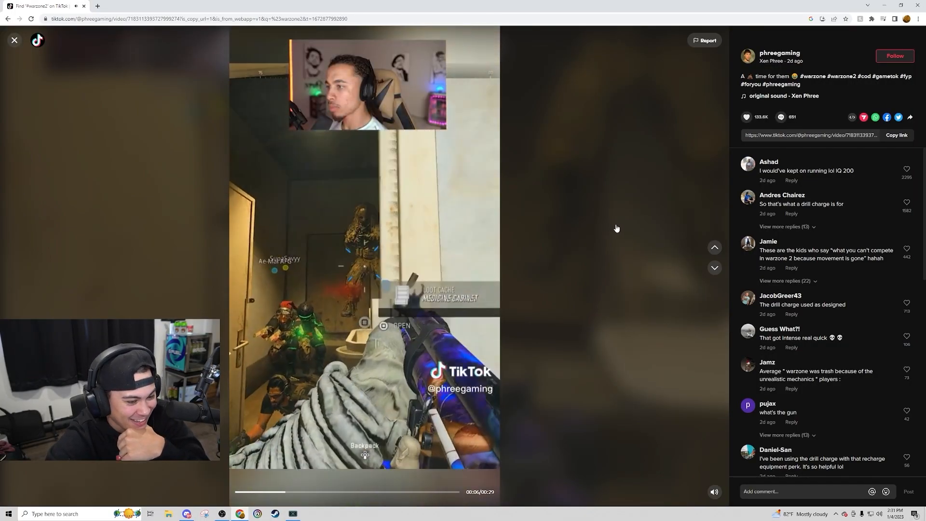
pyautogui.click(714, 268)
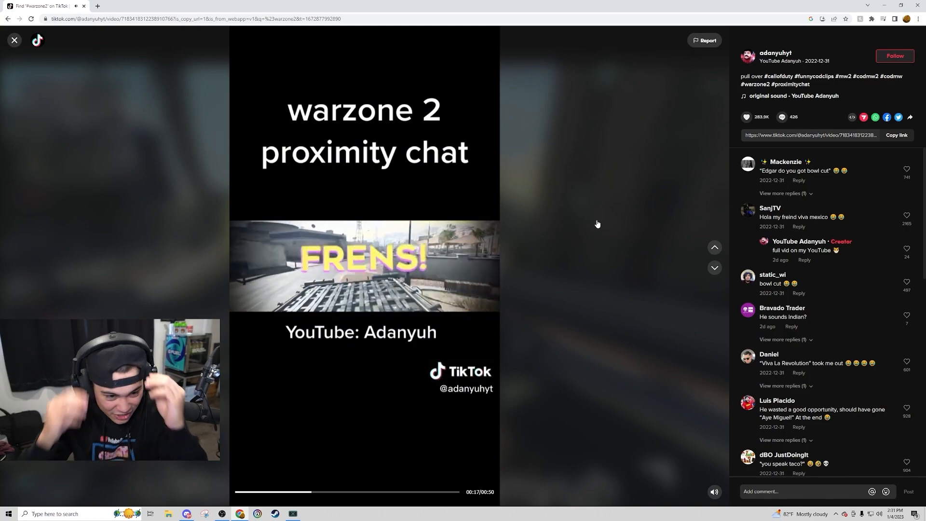
# Advance to warzone2funny's duffel bag loot clip and watch past the one-minute mark
pyautogui.click(714, 267)
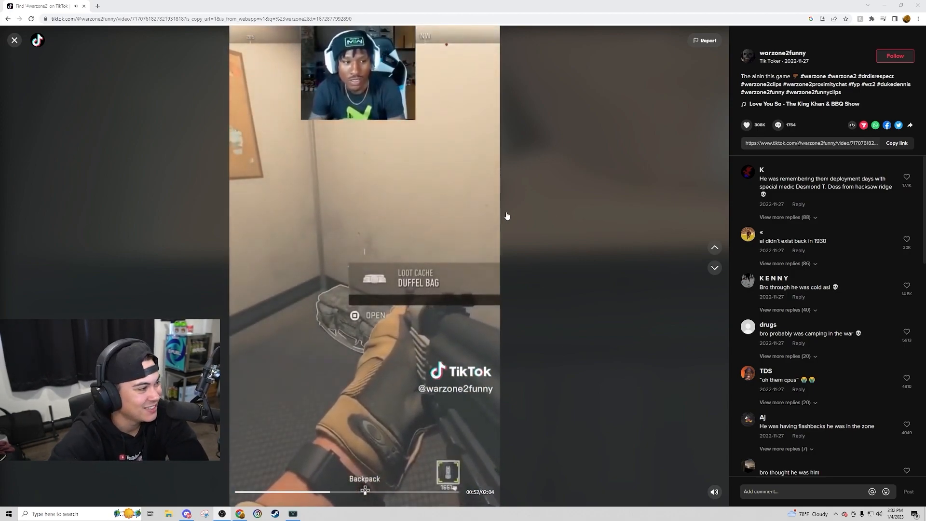
pyautogui.moveTo(295, 159)
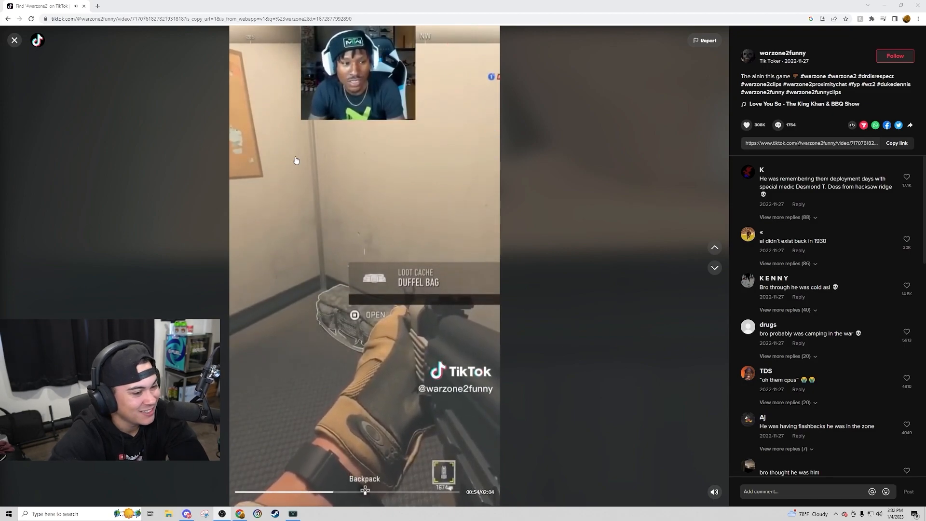
pyautogui.moveTo(599, 224)
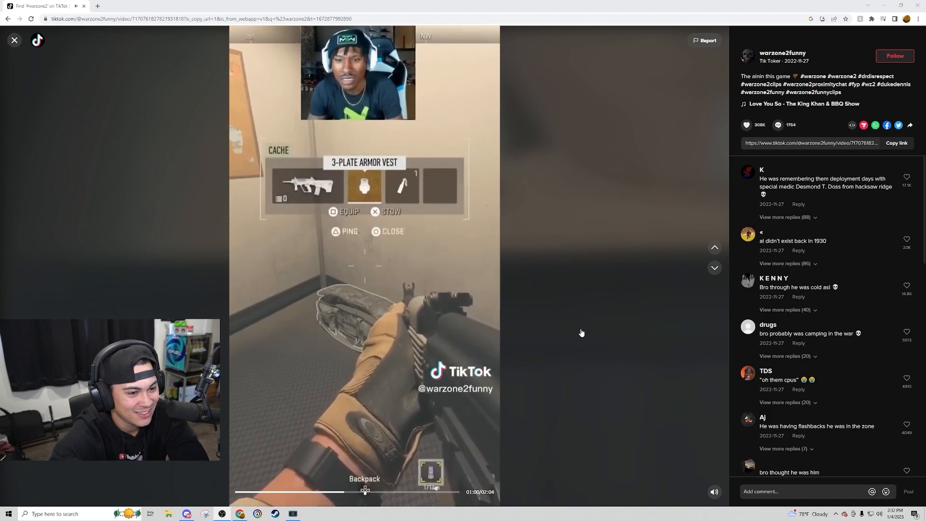
pyautogui.moveTo(598, 272)
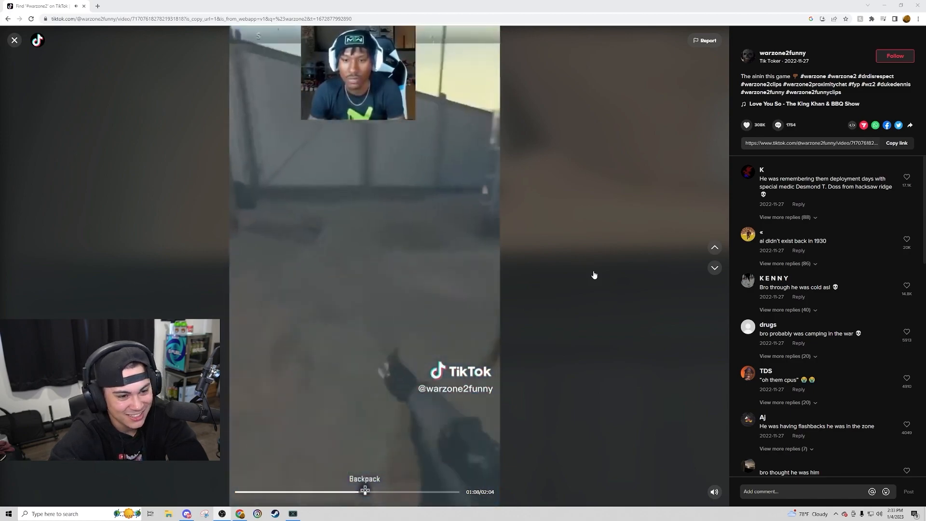
# Advance to metaaphor's proximity chat clip and watch it through
pyautogui.click(714, 267)
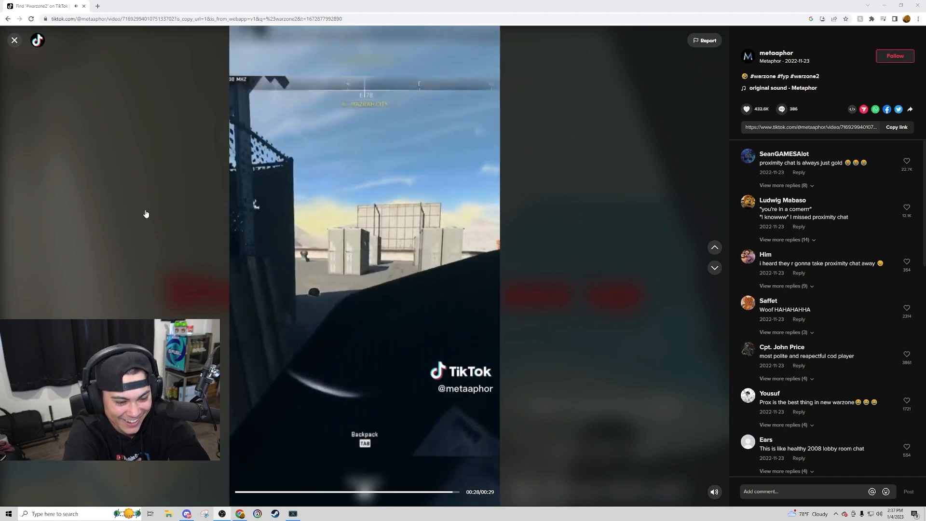
# Skip past shftzz's 'Hackers in WZ2' clip to watersisonlinern's far-carrying prox chat video
pyautogui.click(713, 267)
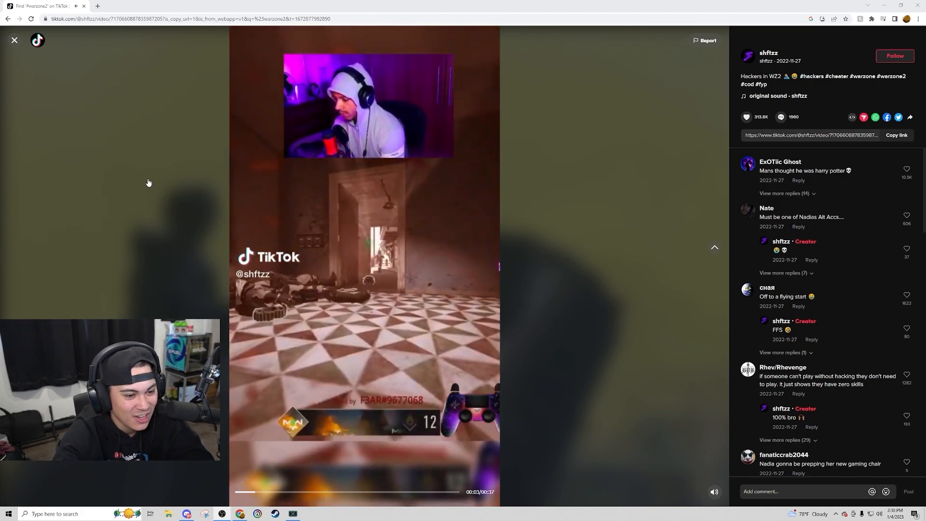
pyautogui.moveTo(556, 225)
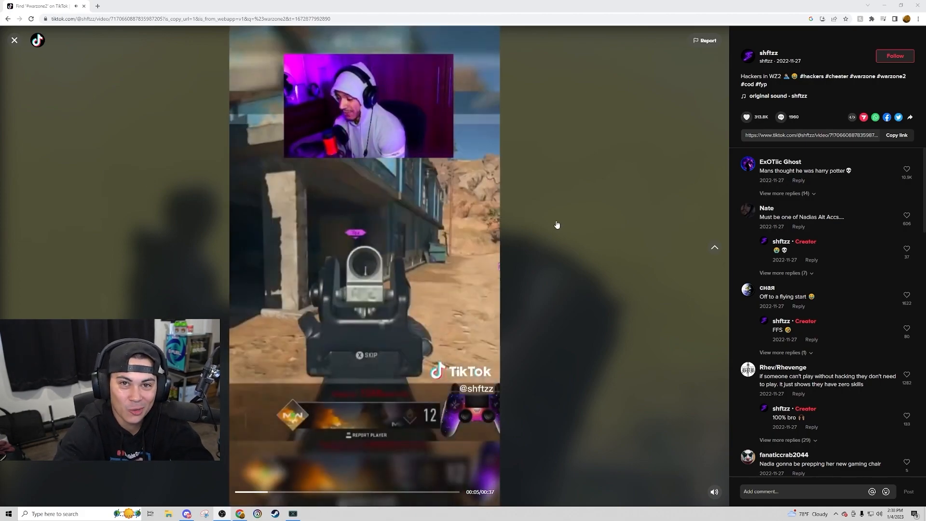
pyautogui.click(713, 267)
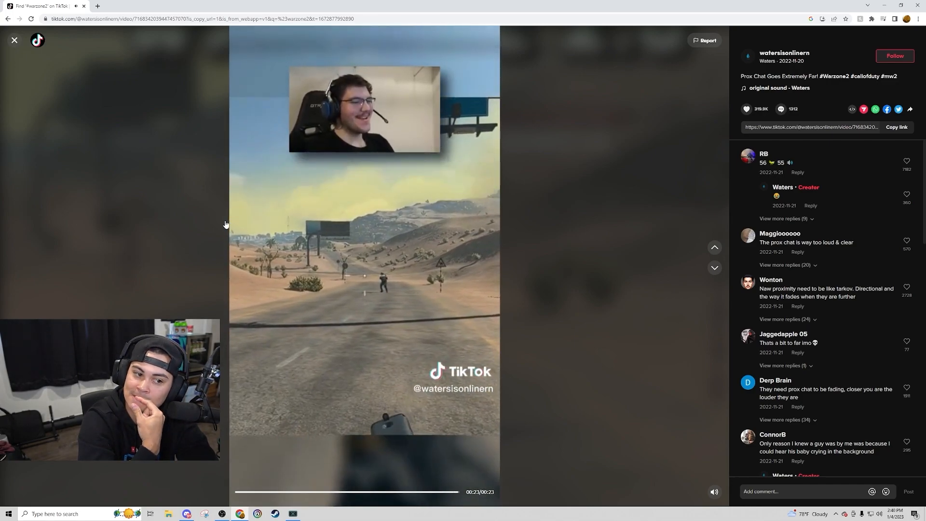
# Advance to codhacking's 'Nadia back at it' streamer-cheating clip
pyautogui.click(714, 268)
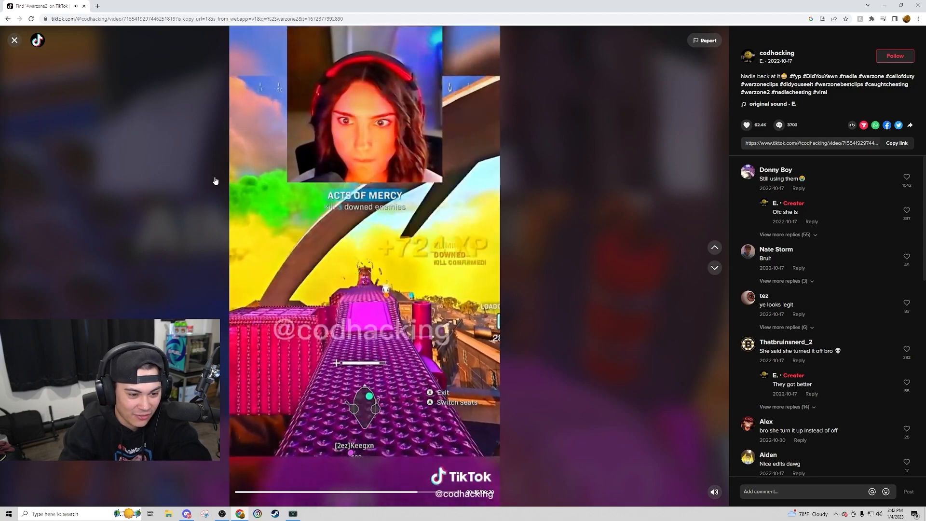
# Advance to sammymedows' 'Makes sense' gunsmith weapon-progression clip
pyautogui.click(714, 268)
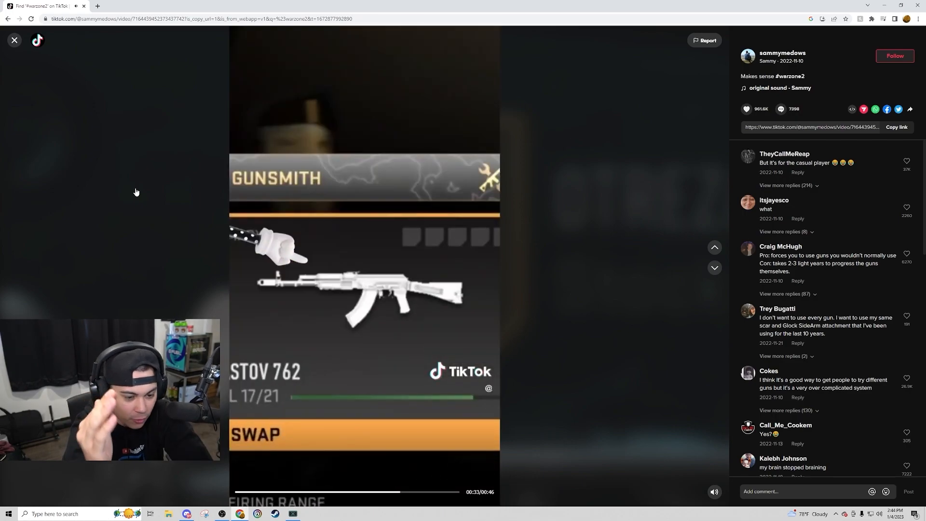
# Advance to loochytv's 'GULAG TROLLING' proximity chat clip
pyautogui.click(713, 267)
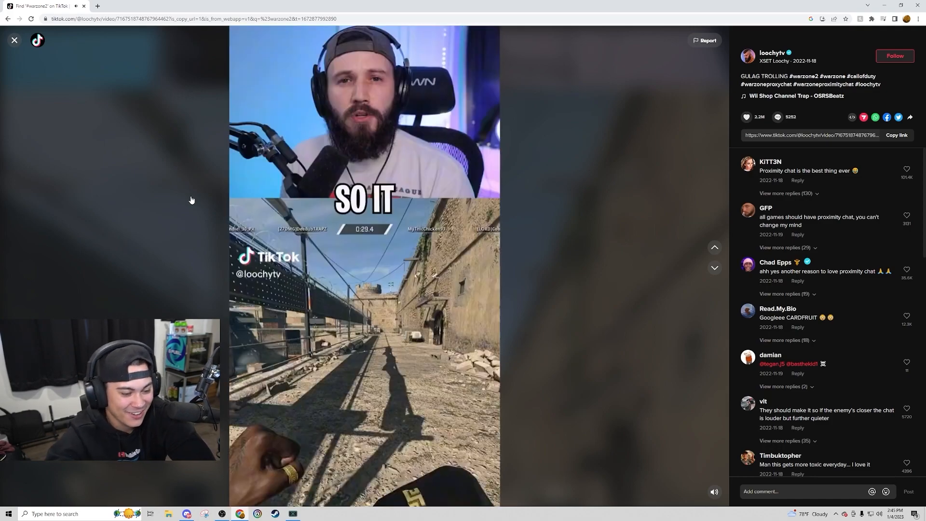
# Advance to amberwolf20's 'Fair enough sir' proximity chat clip
pyautogui.click(713, 267)
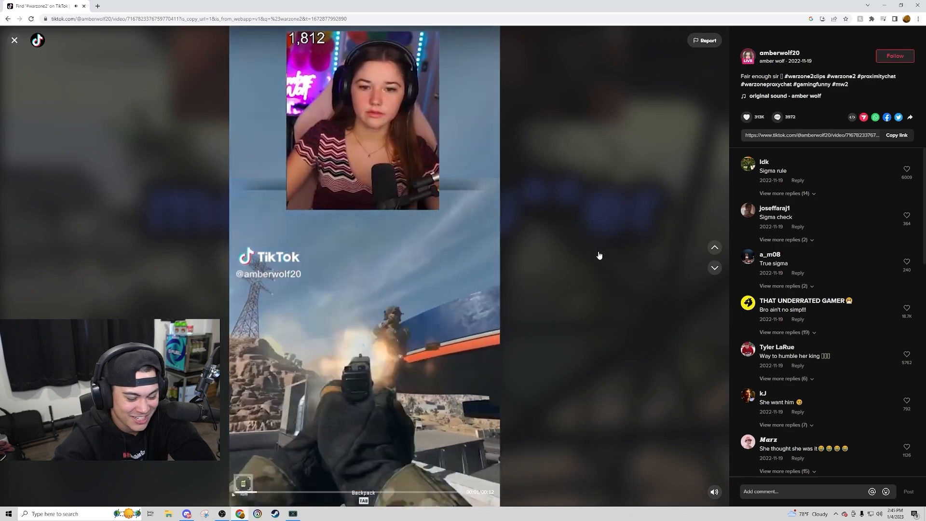
# Advance to imnategibson's 'Proximity Voice Chat Is The Best Thing In Warzone 2' clip
pyautogui.click(713, 267)
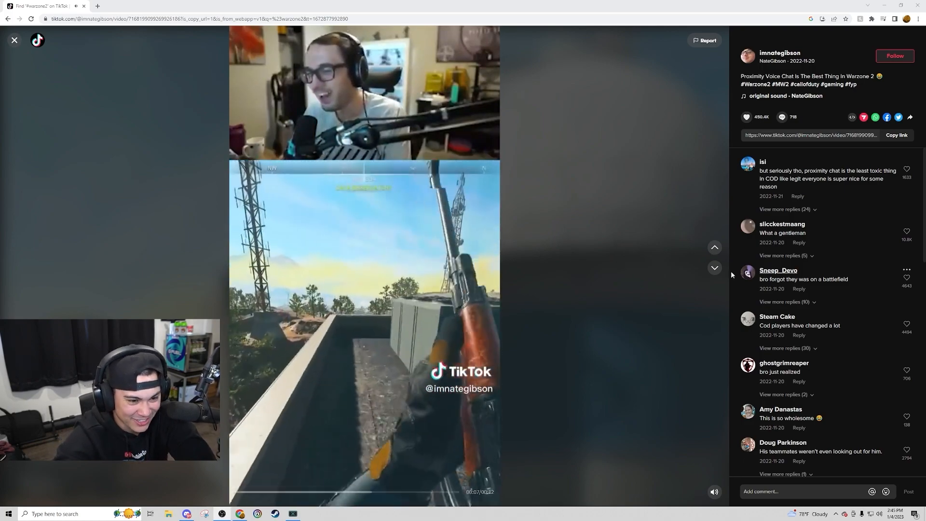
pyautogui.moveTo(563, 241)
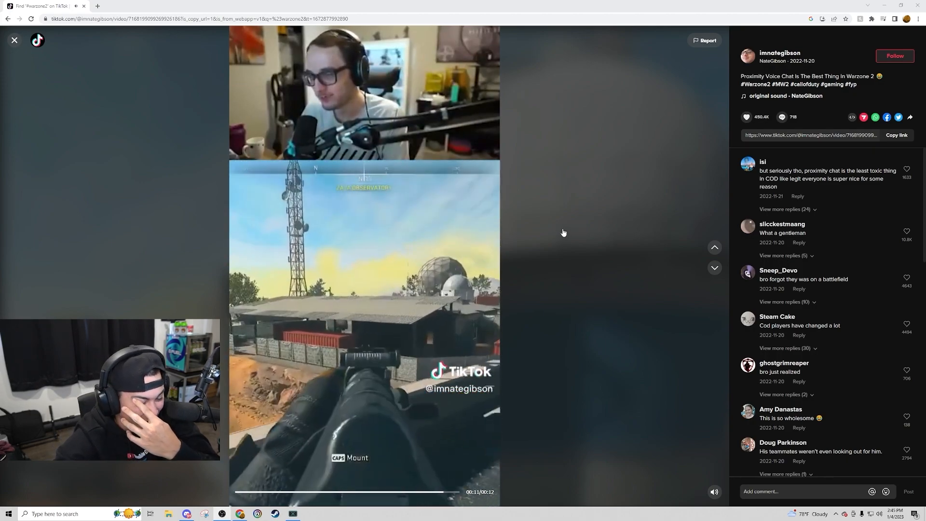
# Advance past the Fennec 45 class setup video to tcaptainx's 'Change your OPTIC in Warzone 2' clip
pyautogui.click(713, 267)
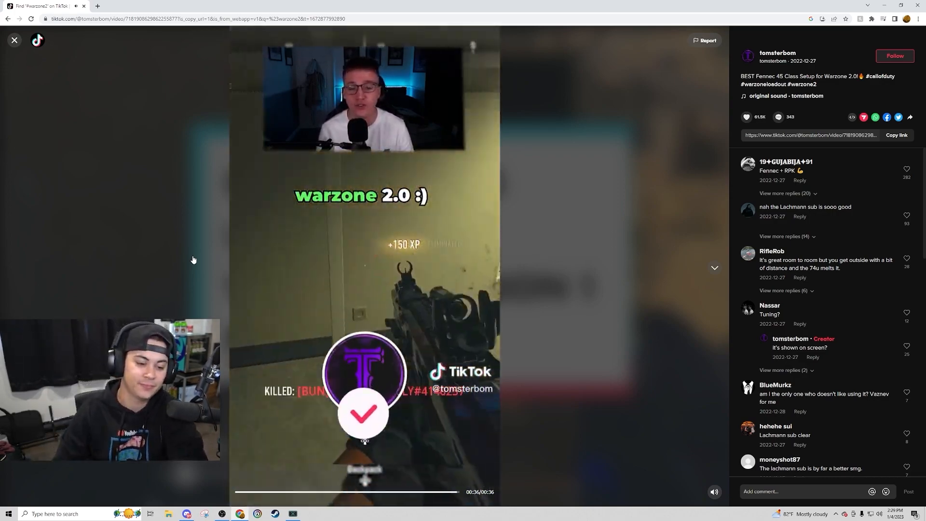
pyautogui.click(714, 267)
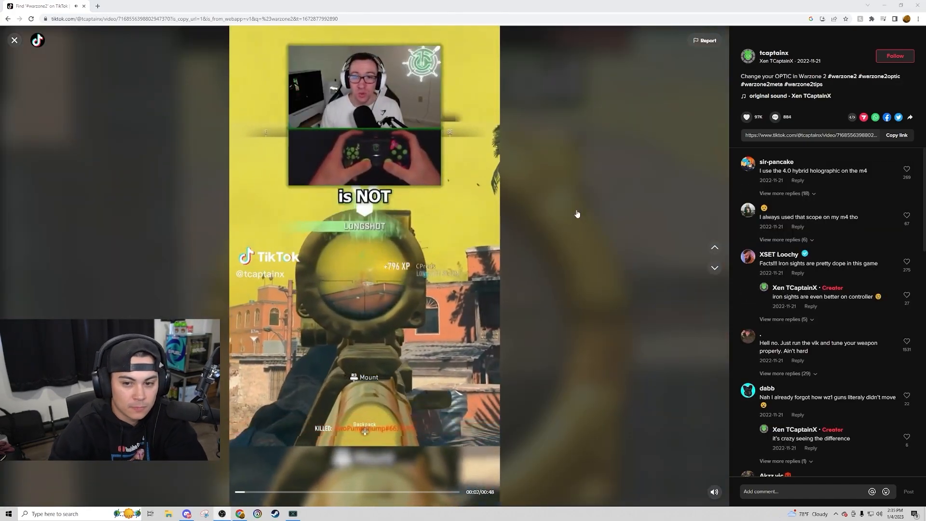